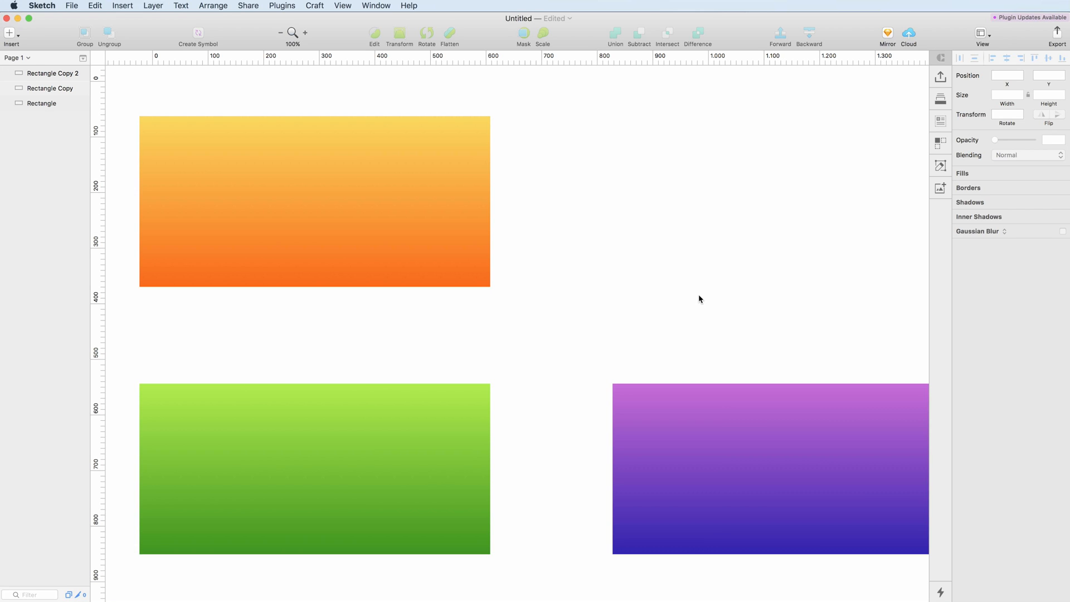
pyautogui.moveTo(661, 265)
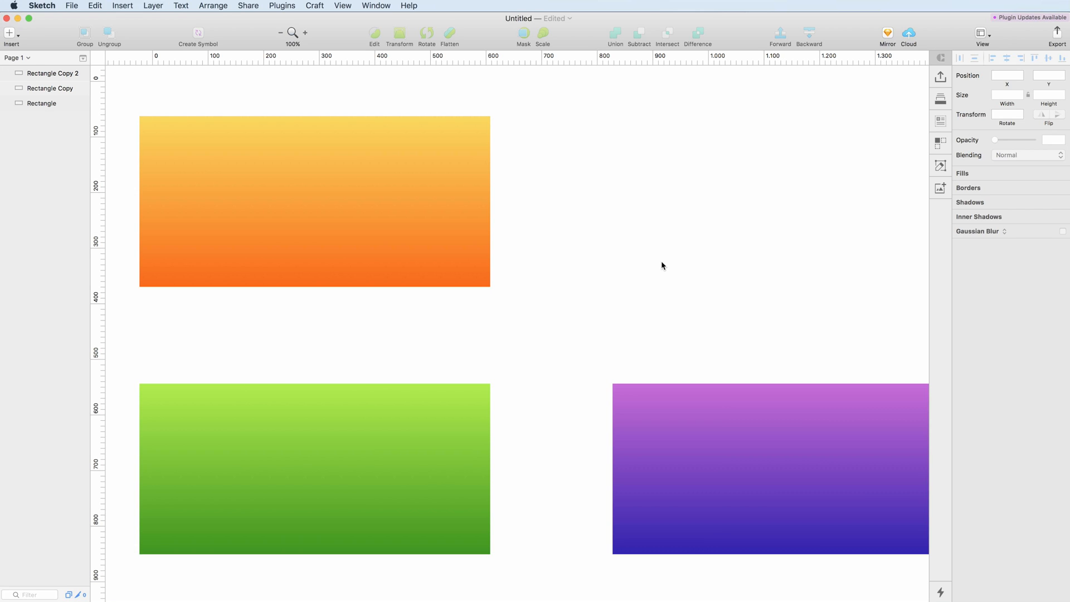
# - Give the orange gradient rectangle a 15 px Gaussian blur, then select the green rectangle
pyautogui.click(313, 201)
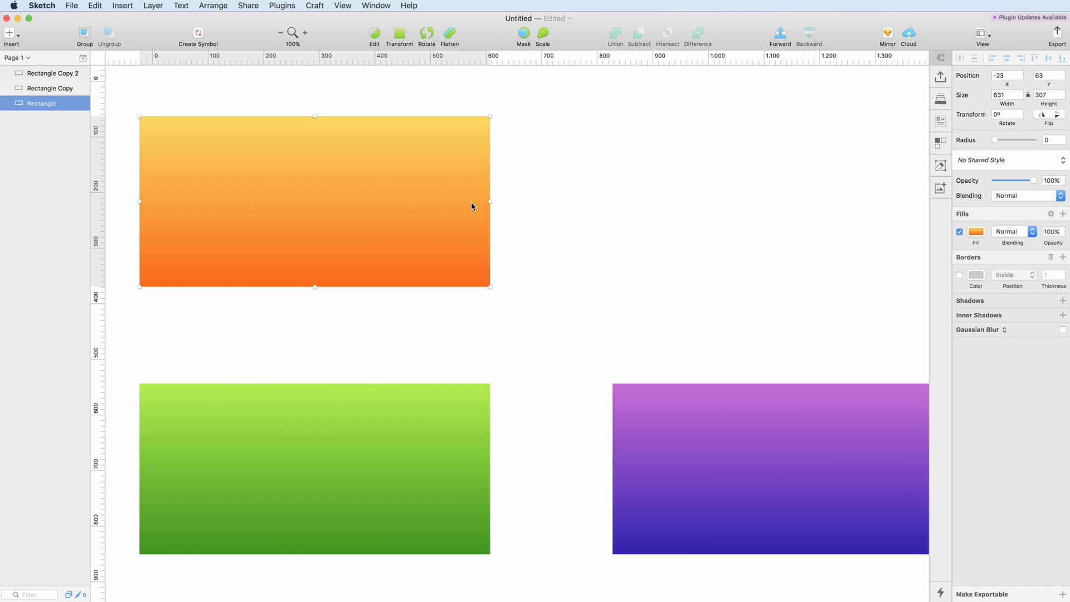
pyautogui.moveTo(994, 334)
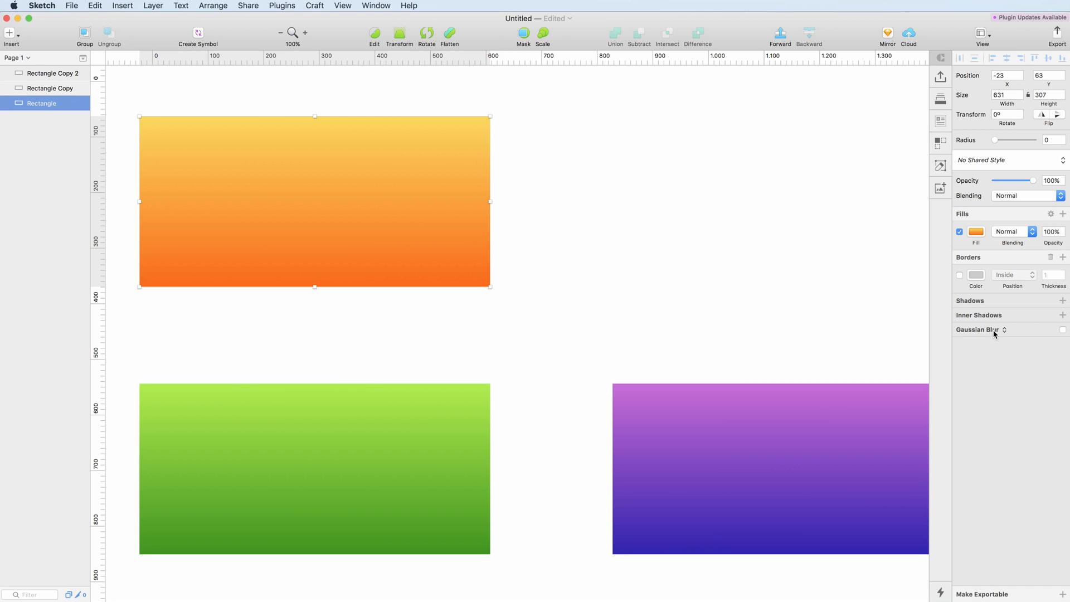
pyautogui.moveTo(994, 332)
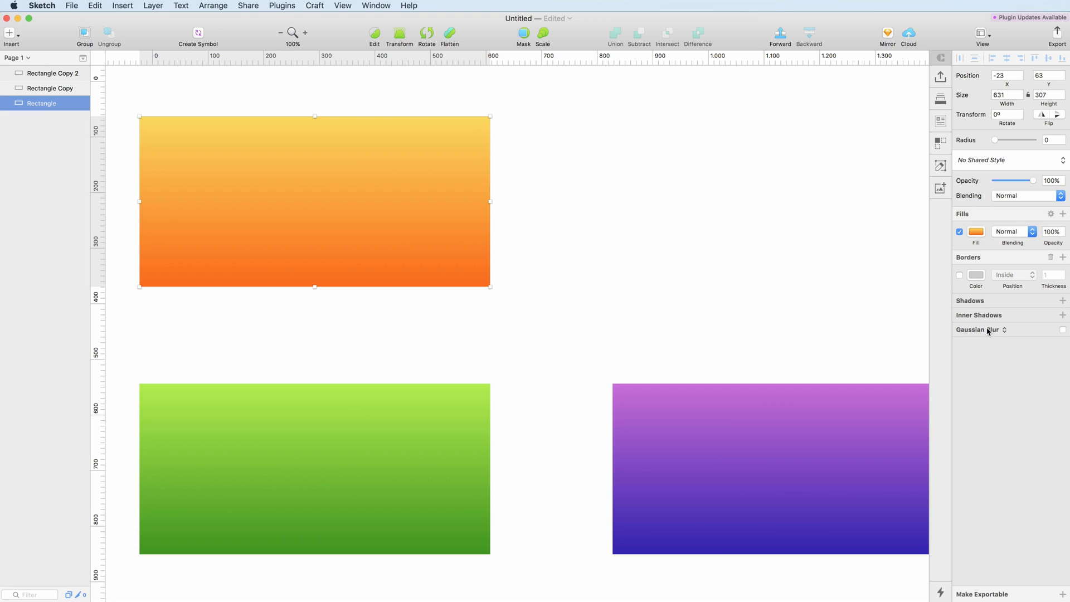
pyautogui.click(981, 329)
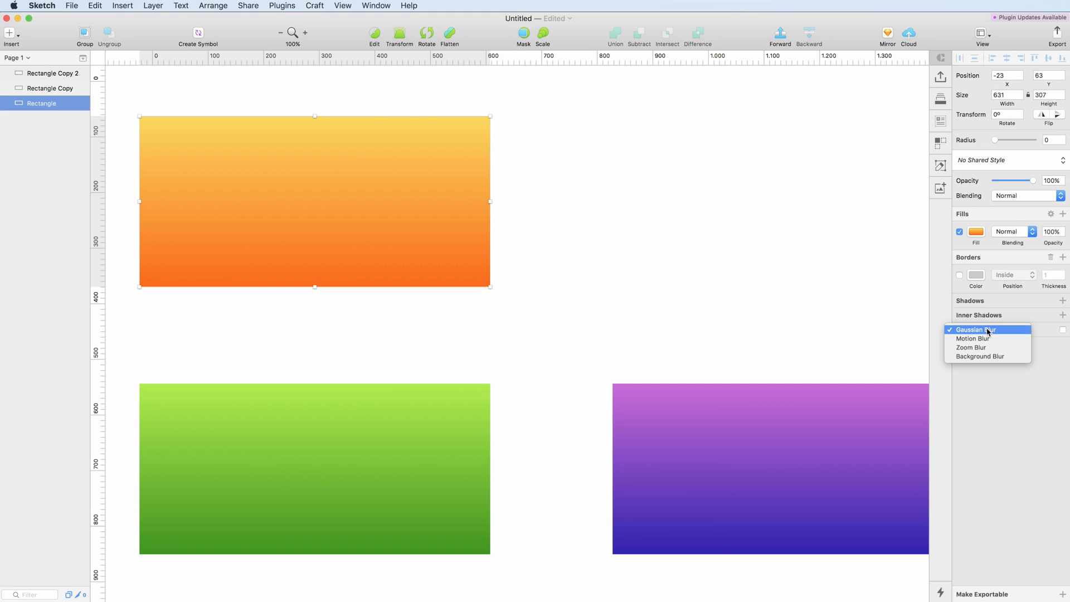
pyautogui.click(974, 329)
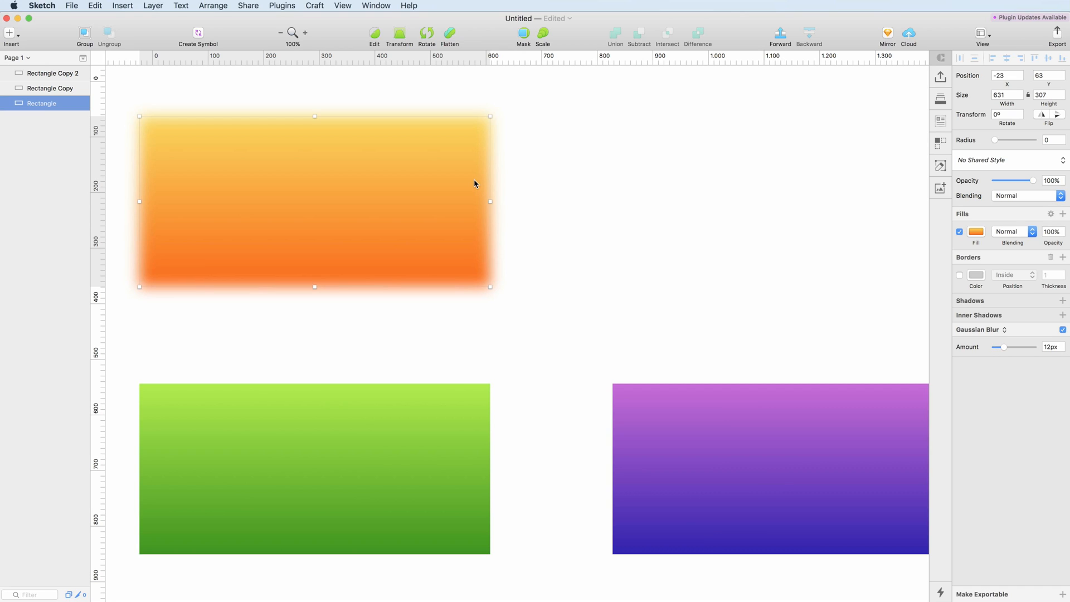
pyautogui.moveTo(482, 151)
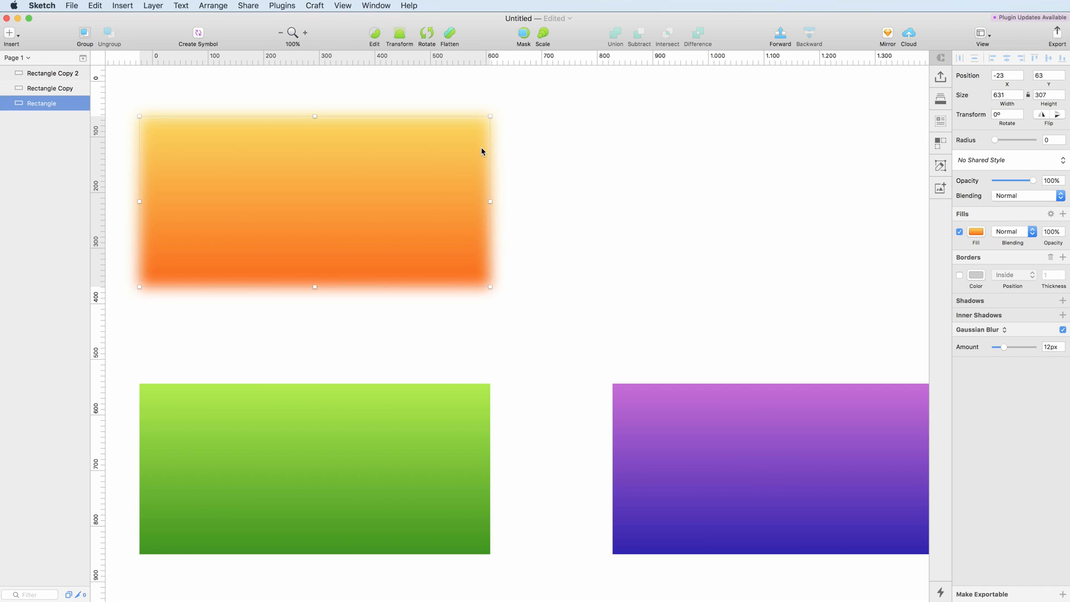
pyautogui.moveTo(322, 297)
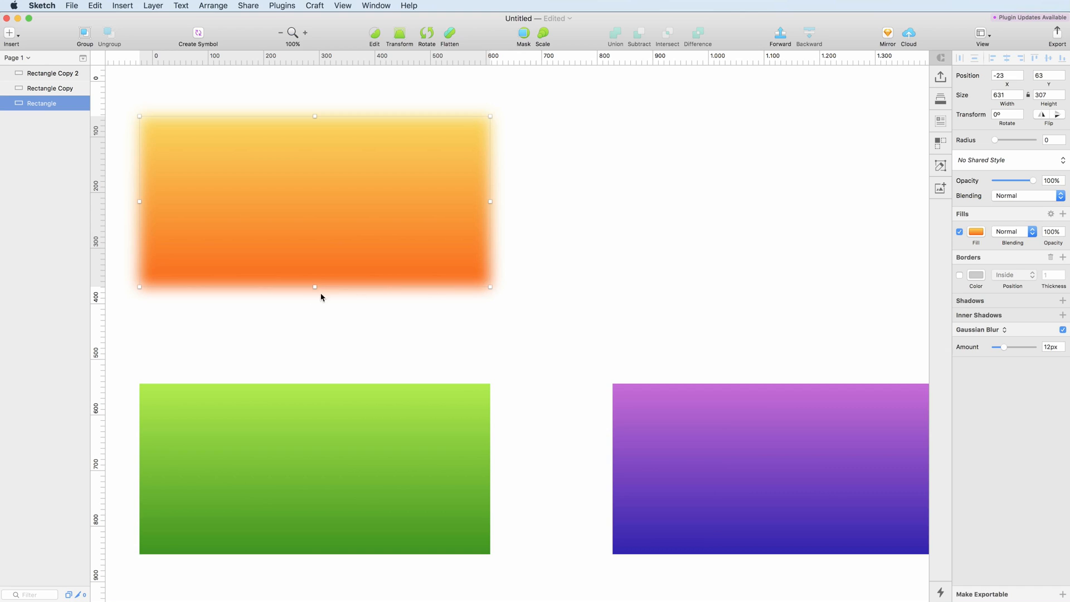
pyautogui.moveTo(375, 119)
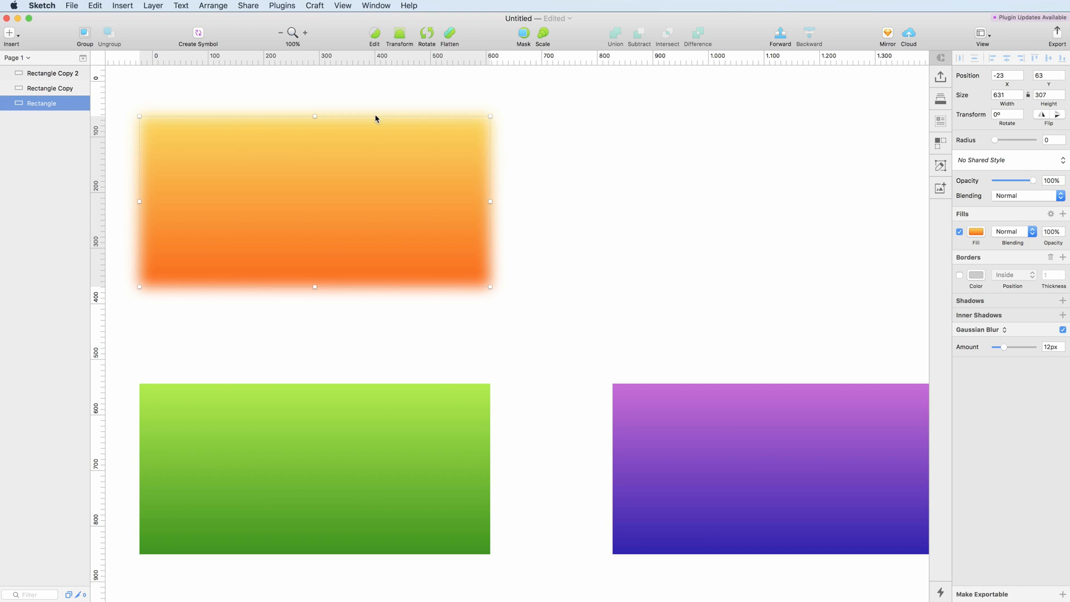
pyautogui.moveTo(429, 274)
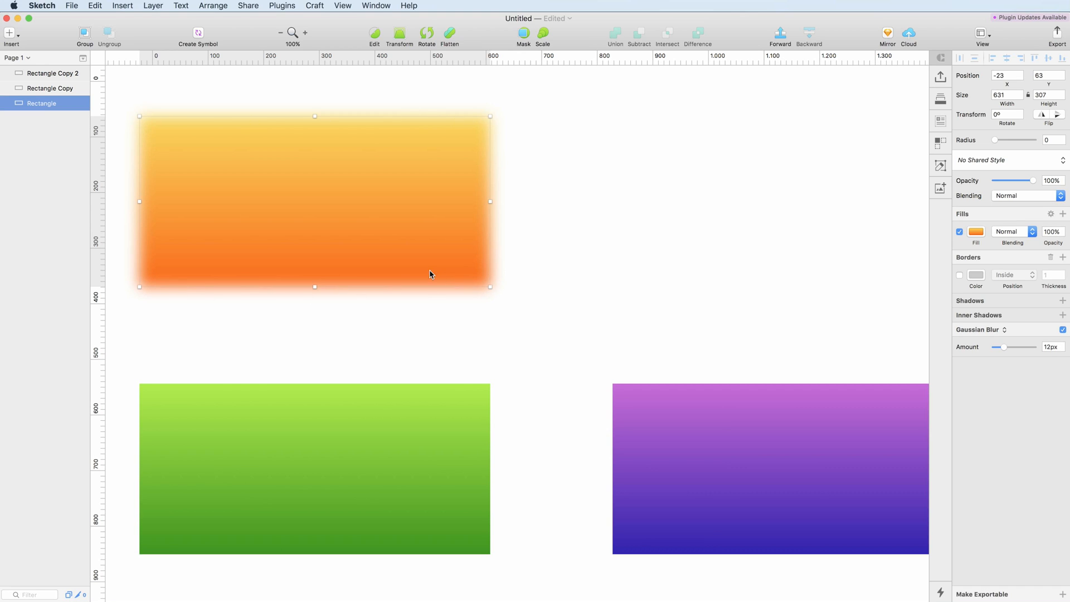
pyautogui.moveTo(583, 198)
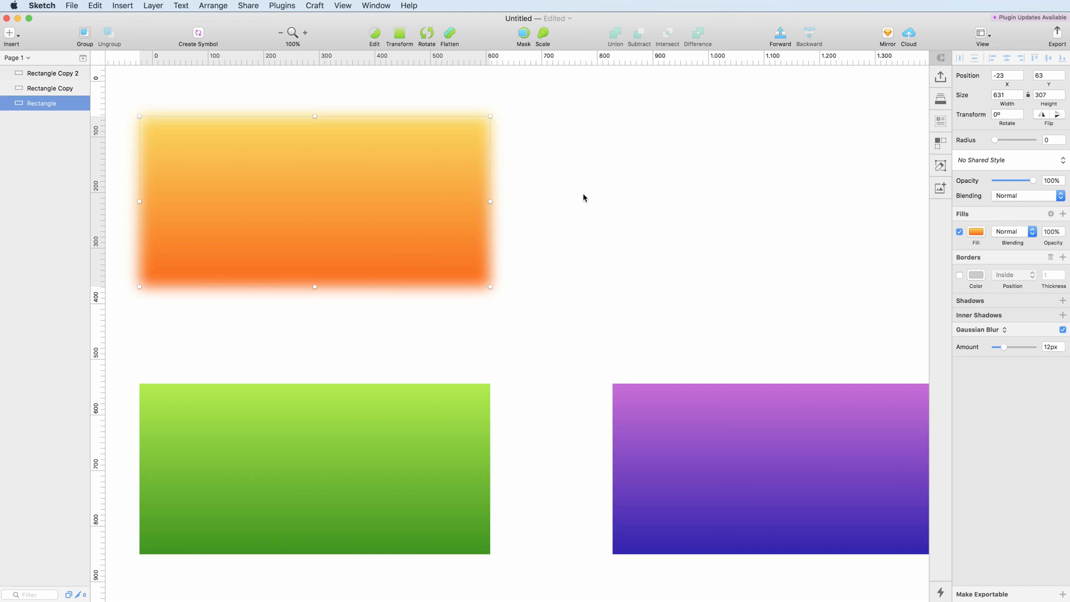
pyautogui.moveTo(1005, 349)
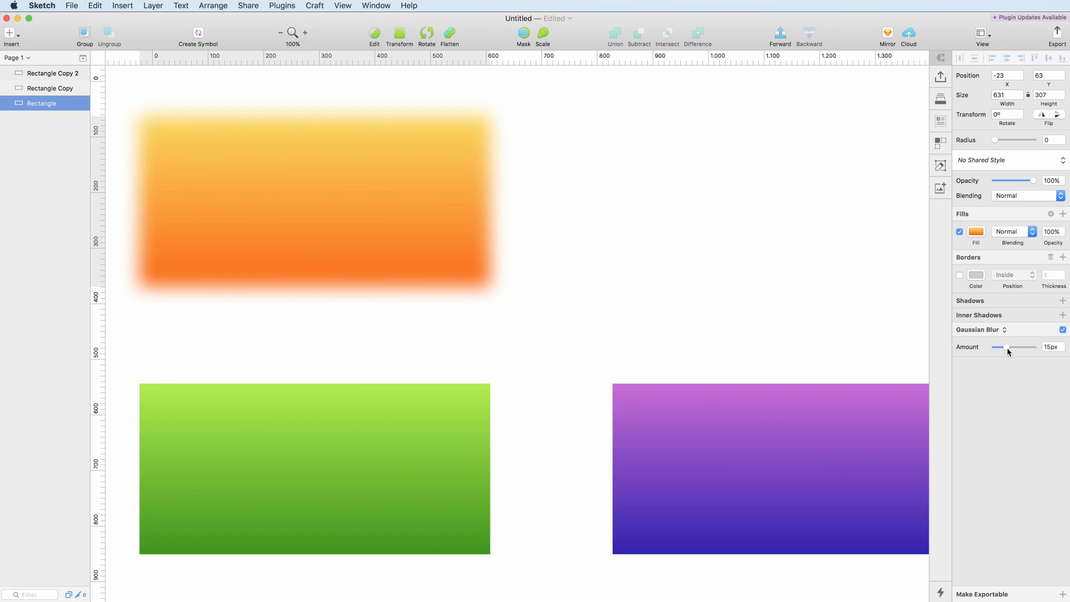
pyautogui.click(648, 261)
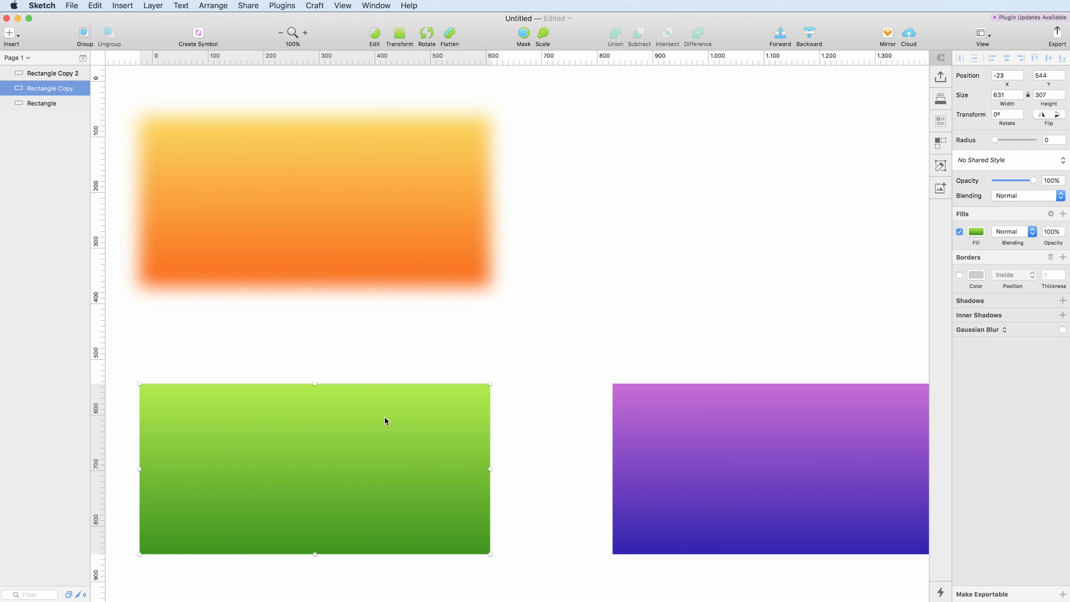
# - Apply a Motion Blur to the green rectangle at 42° and 19 px, then deselect
pyautogui.click(981, 329)
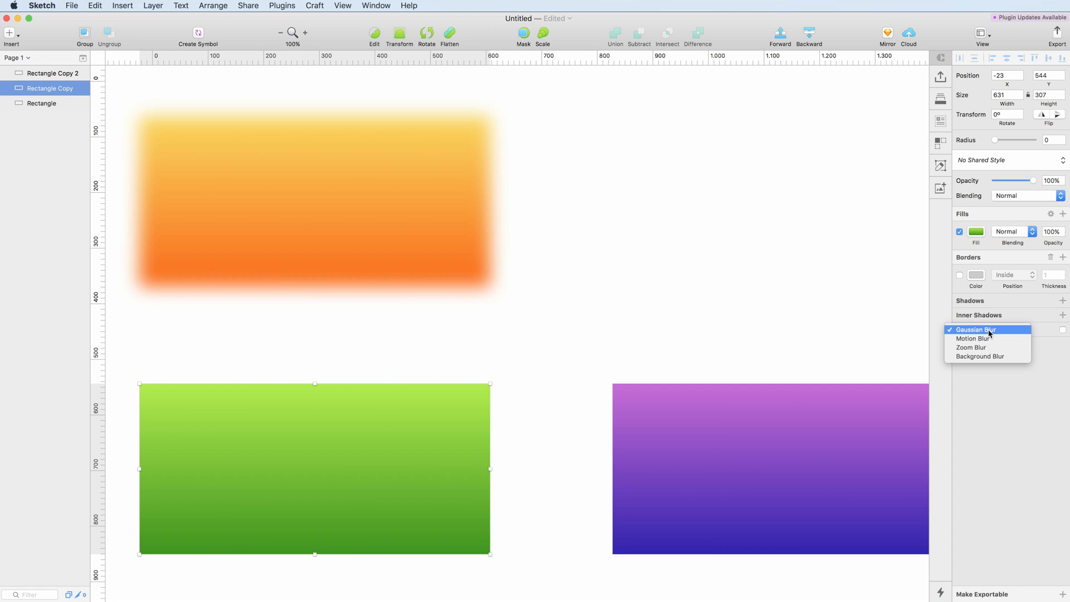
pyautogui.moveTo(972, 338)
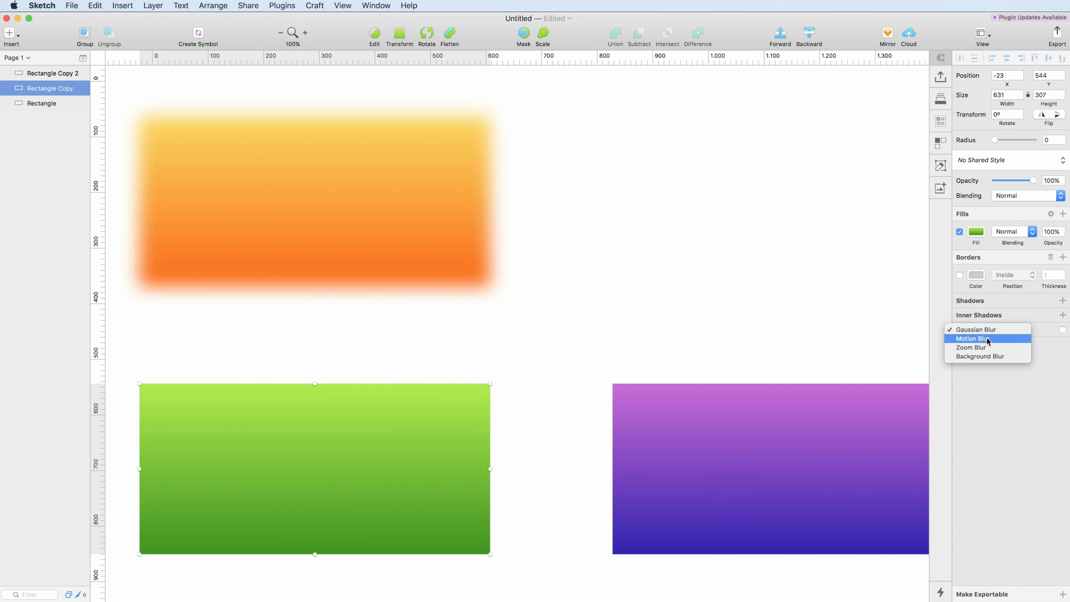
pyautogui.click(972, 338)
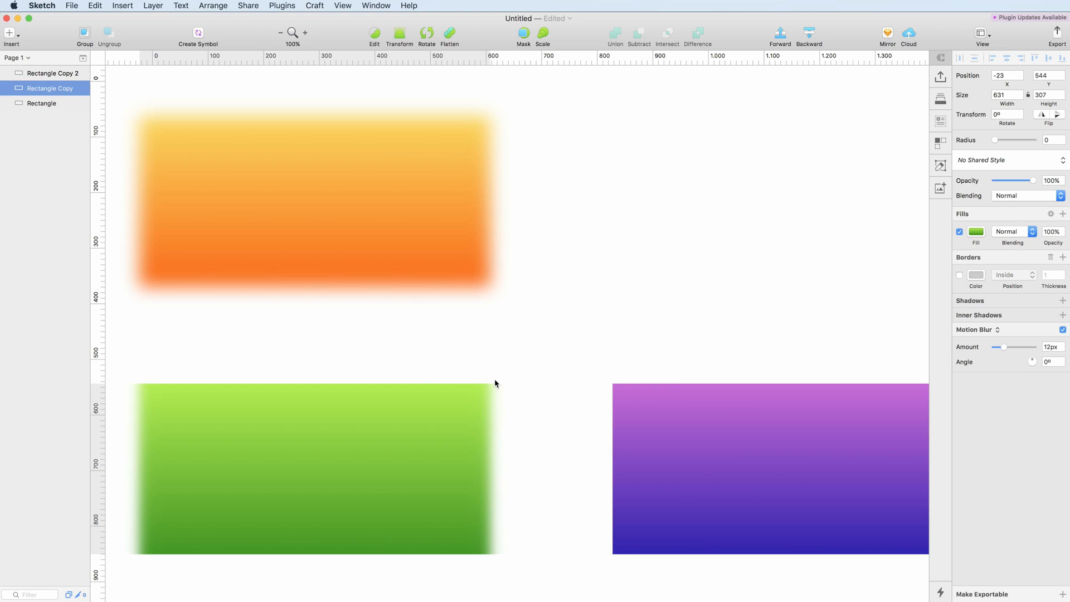
pyautogui.click(314, 469)
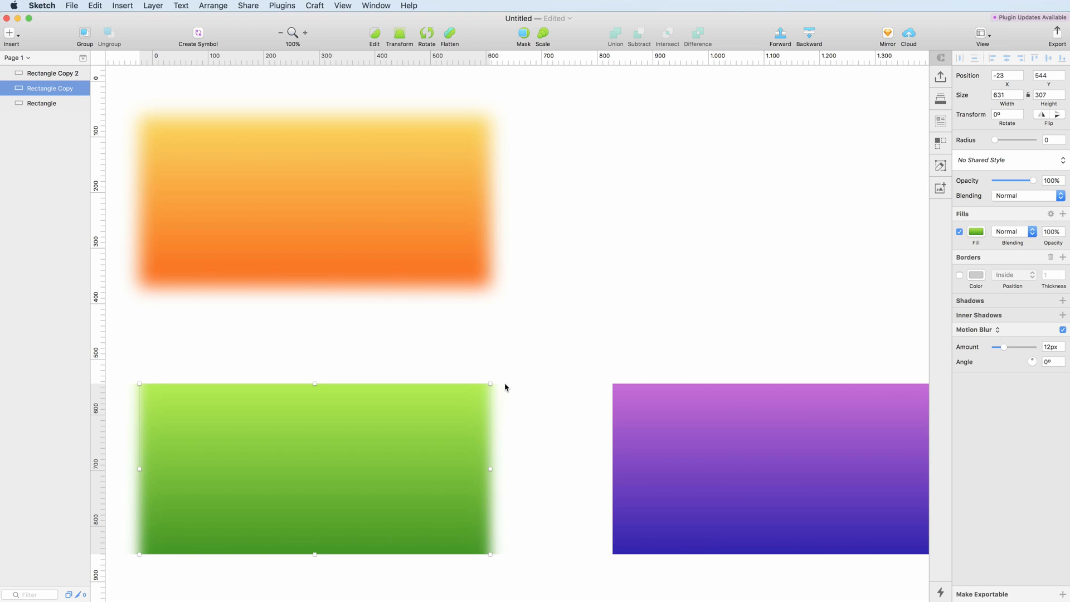
pyautogui.moveTo(485, 376)
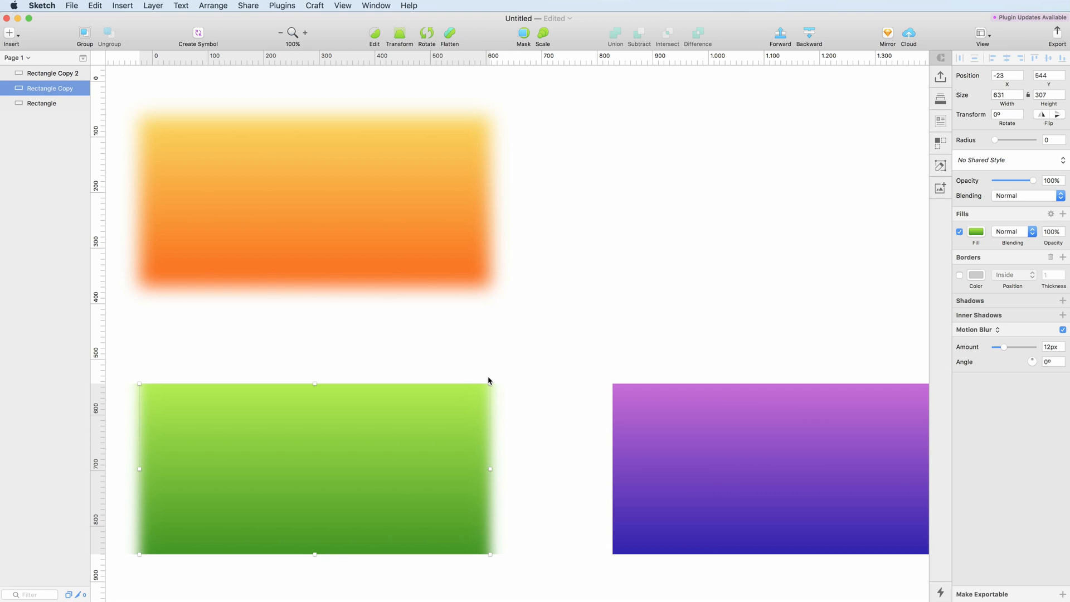
pyautogui.moveTo(1027, 362)
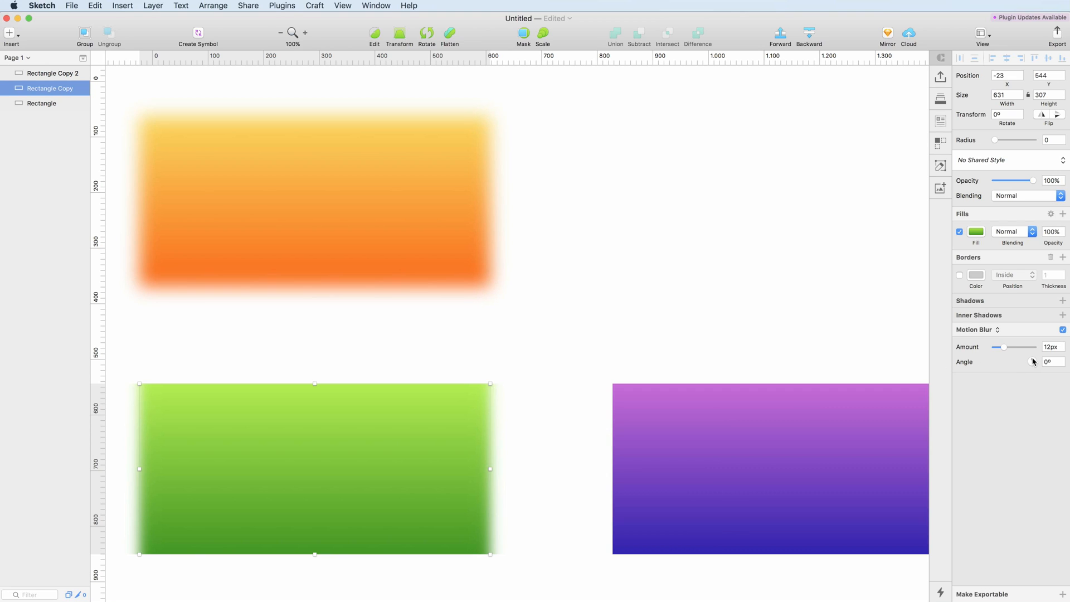
pyautogui.click(1052, 362)
pyautogui.write('95')
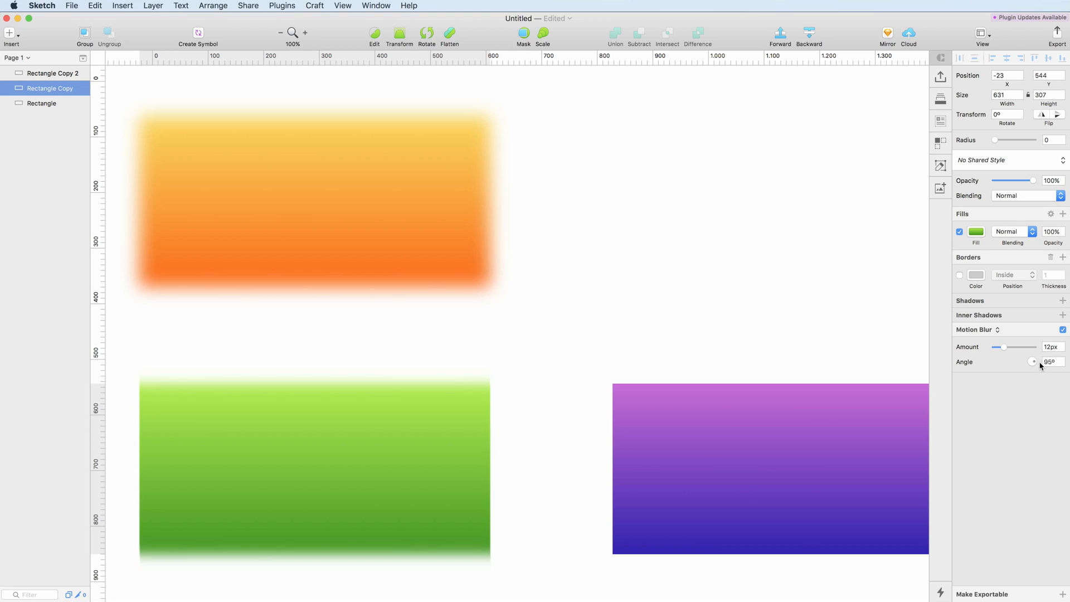
pyautogui.click(1034, 361)
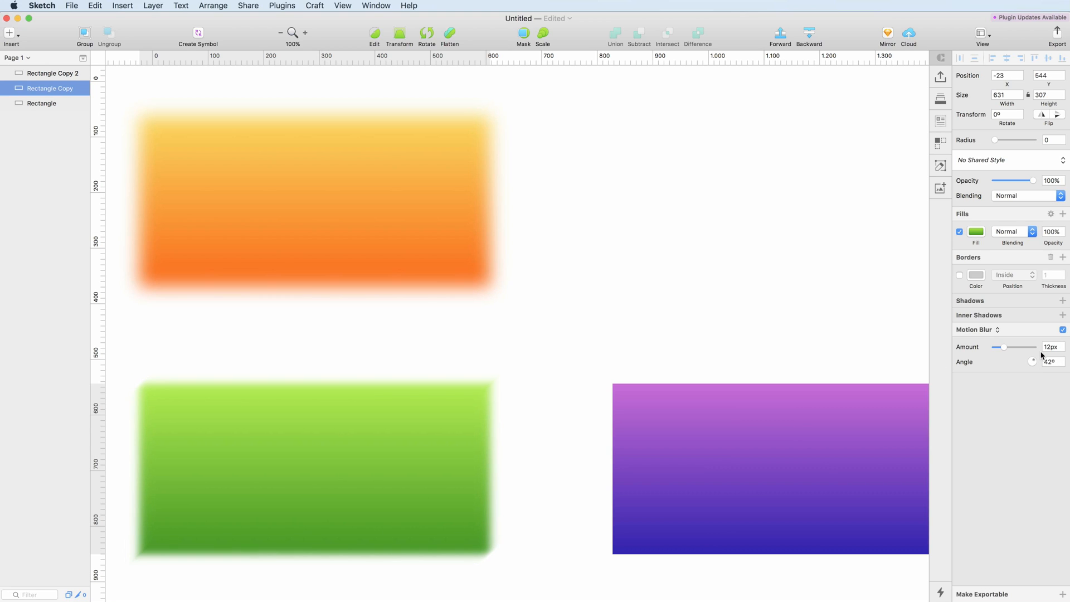
pyautogui.click(314, 469)
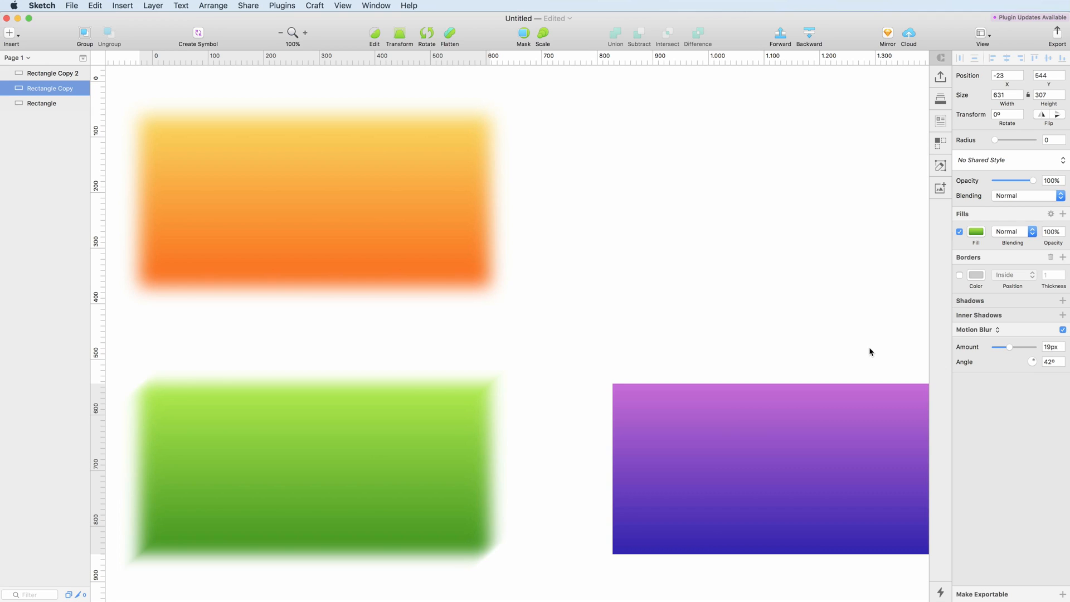
pyautogui.click(724, 456)
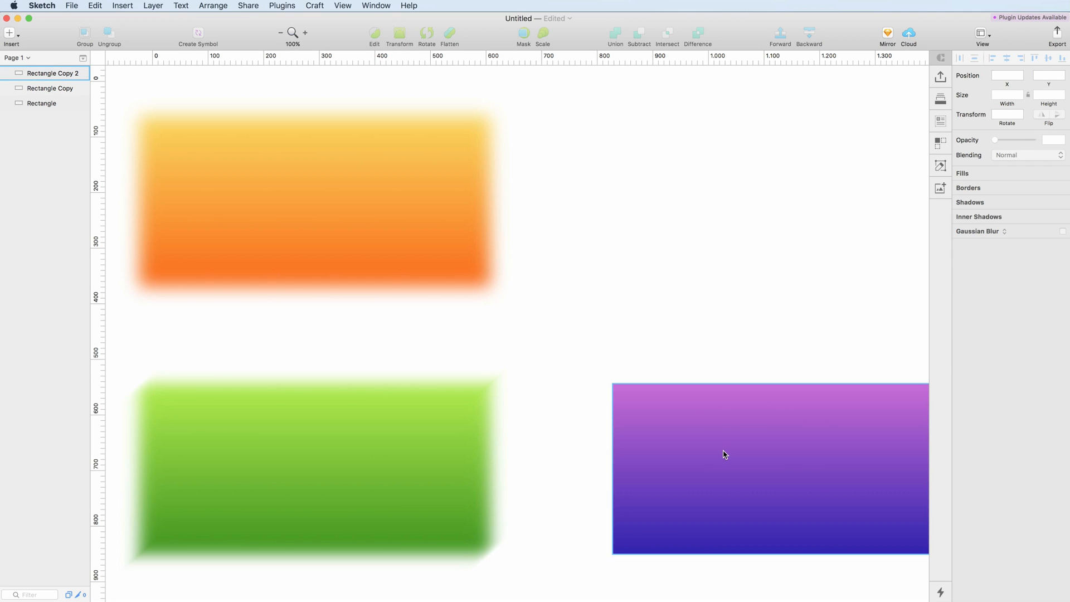
# - Move the purple rectangle up-left and give it an 11 px Zoom Blur
pyautogui.click(723, 455)
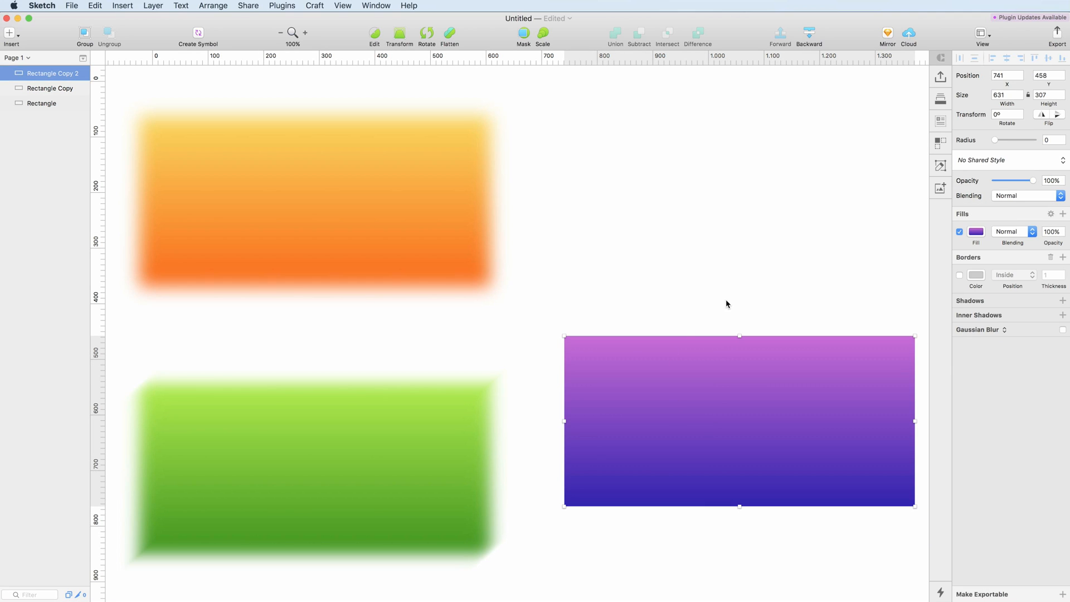
pyautogui.click(982, 330)
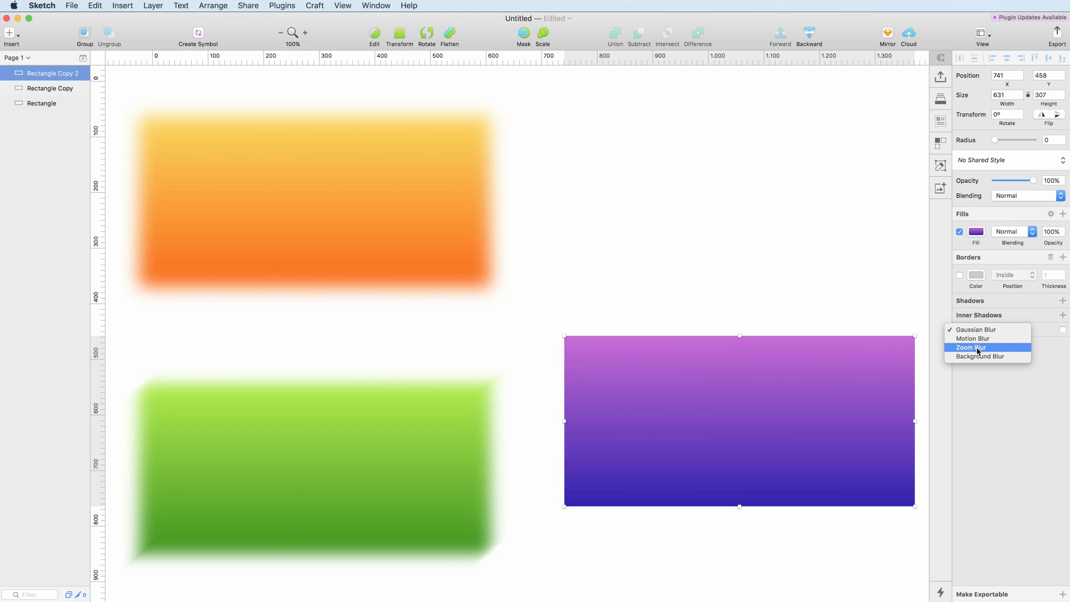
pyautogui.click(970, 348)
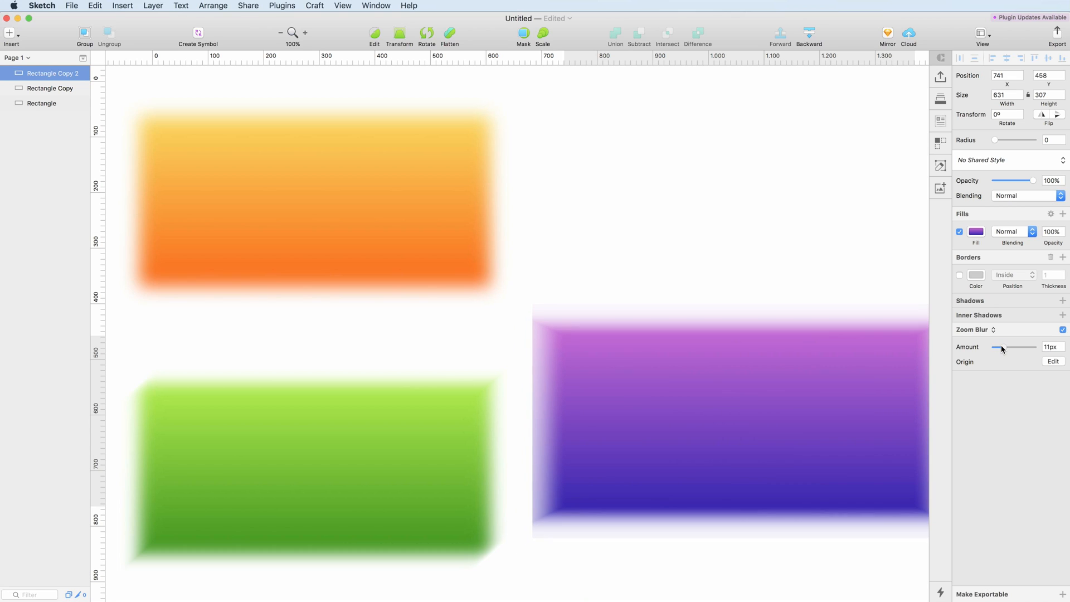
pyautogui.click(739, 420)
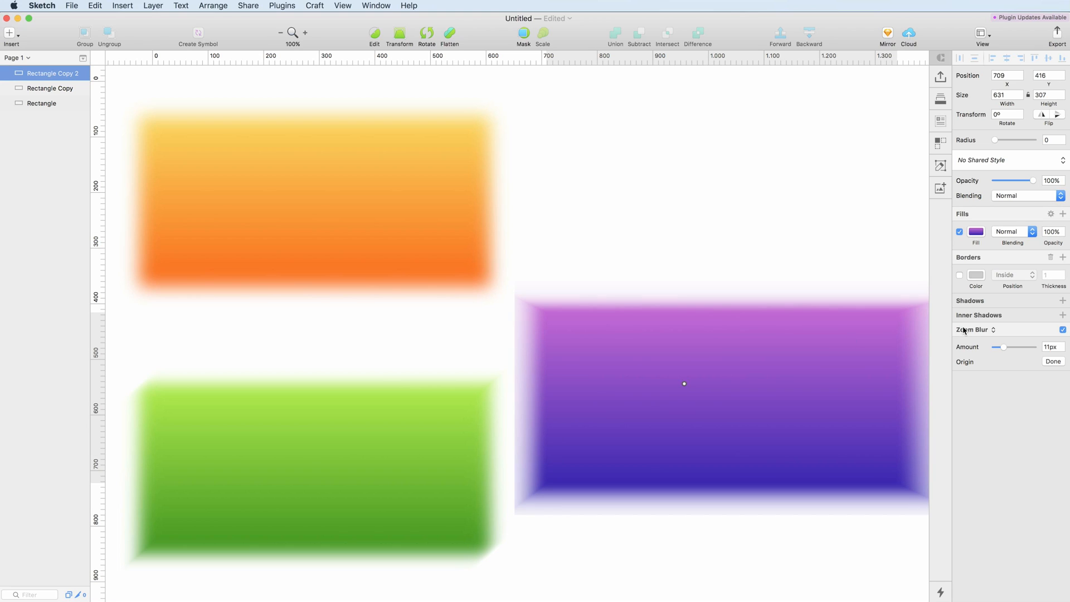
pyautogui.click(976, 330)
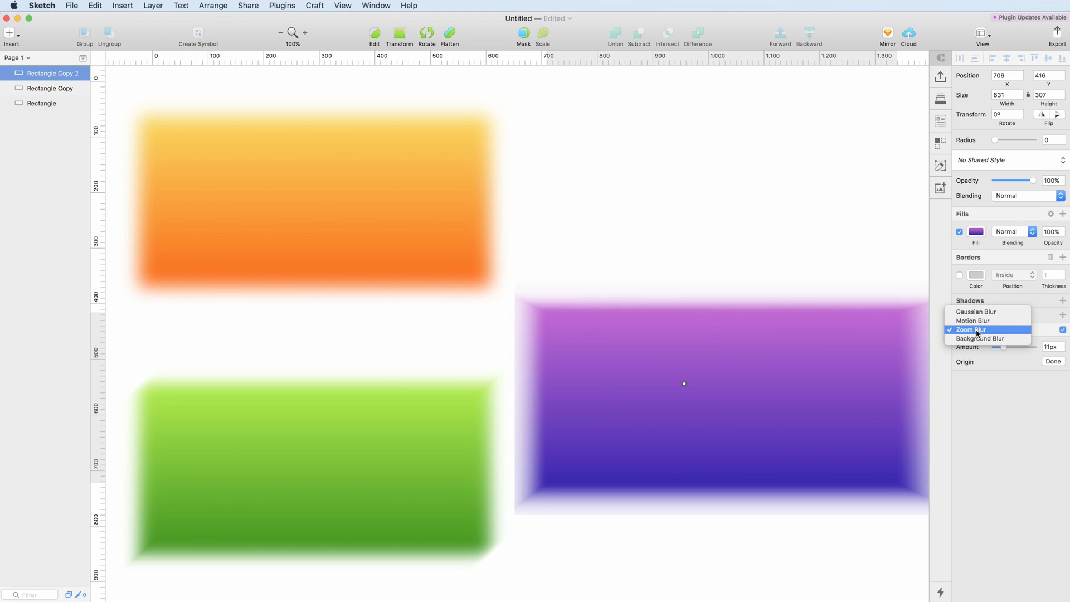
pyautogui.moveTo(980, 338)
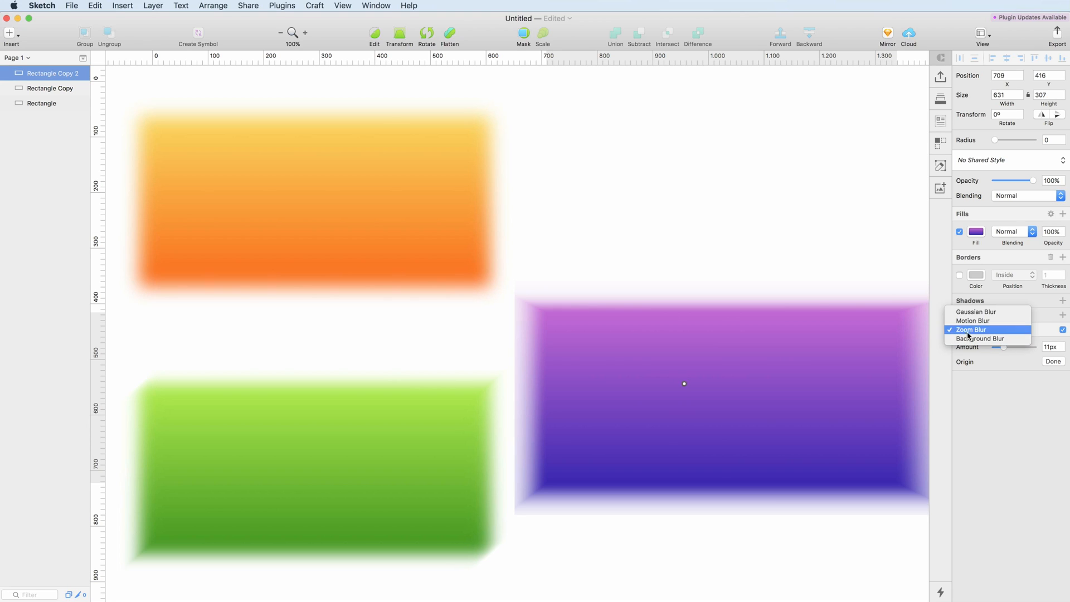
pyautogui.click(970, 329)
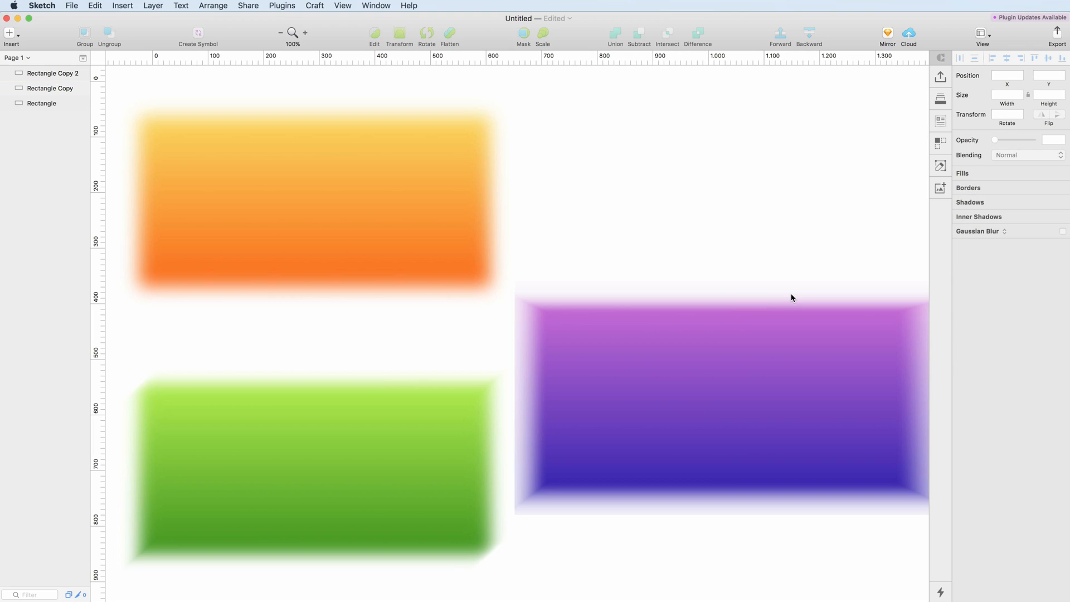
pyautogui.moveTo(1008, 155)
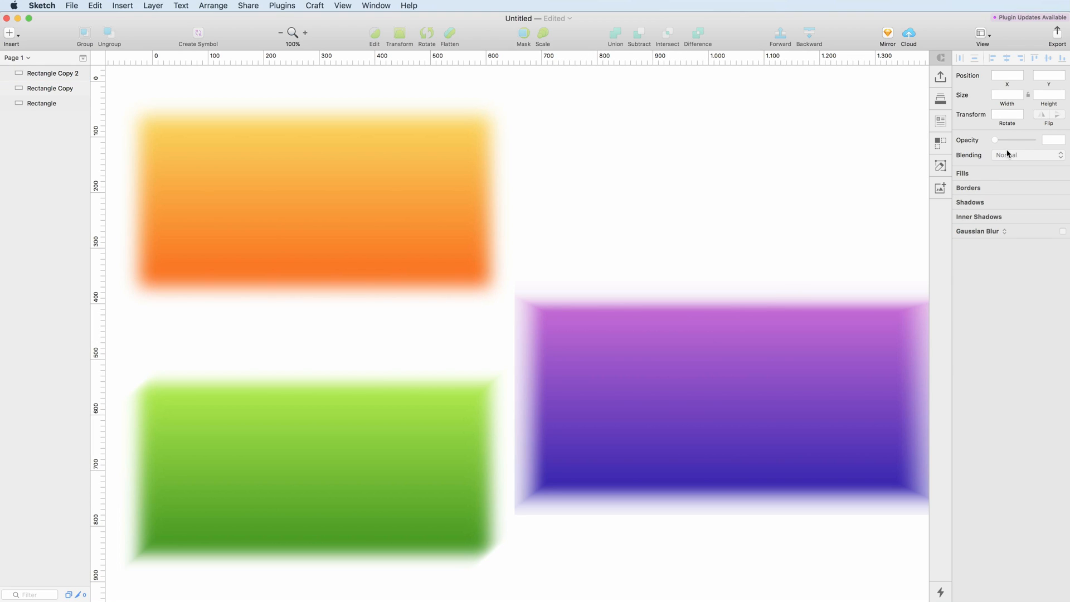